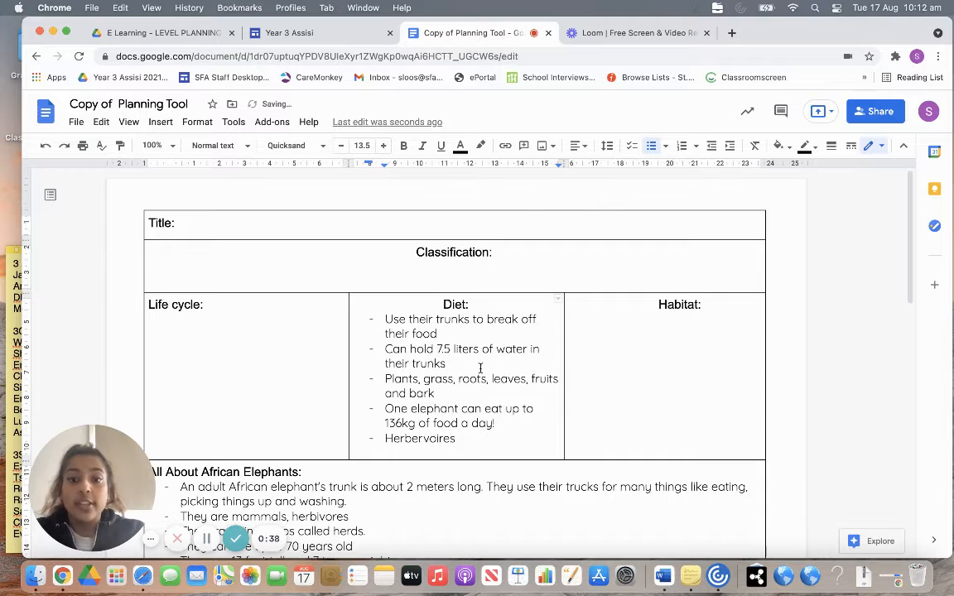
- Finish the water note with "at one time." and add a "Graze their food" bullet to the Diet notes
text(at one ti)
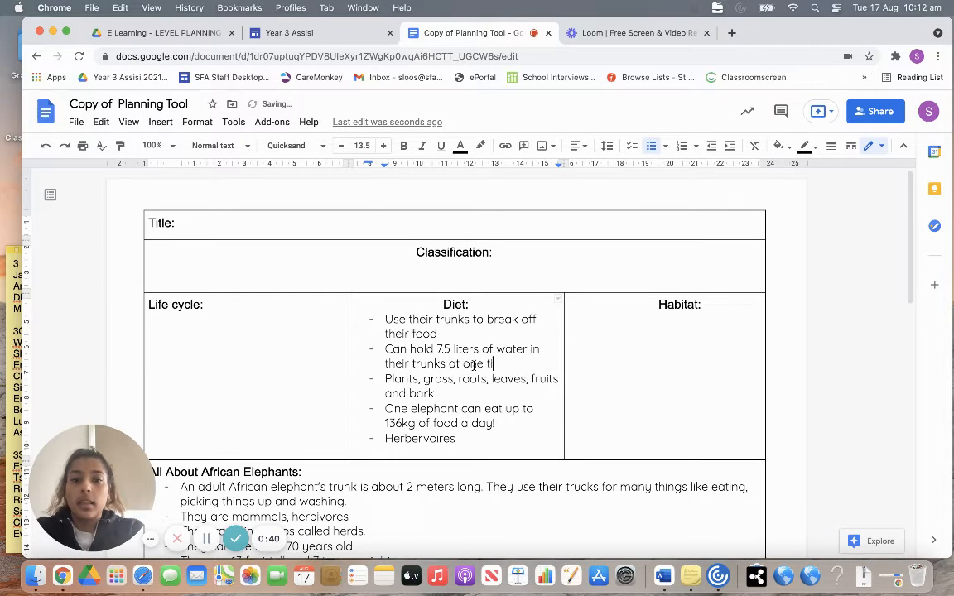
text(me.)
text(g)
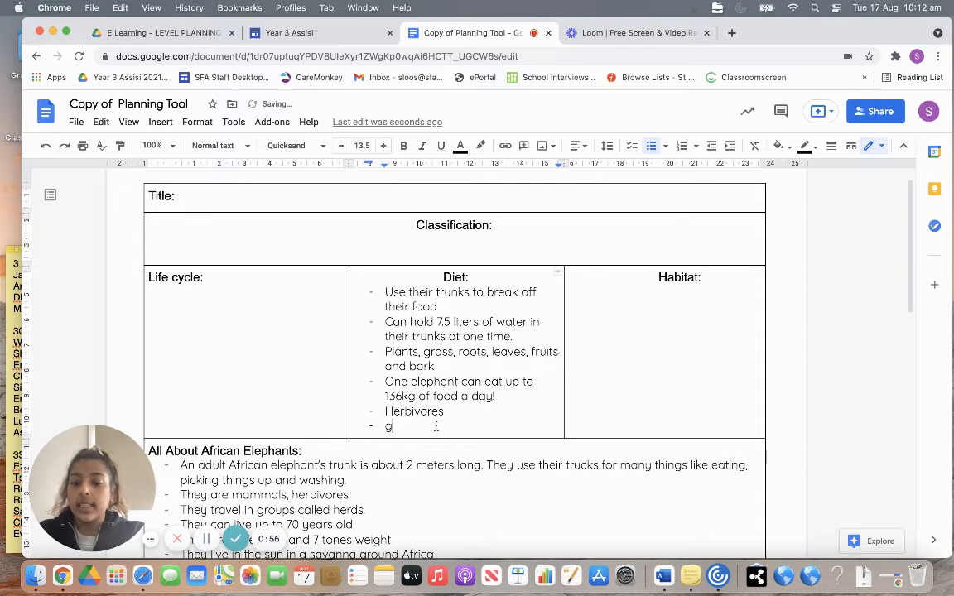
text(razing)
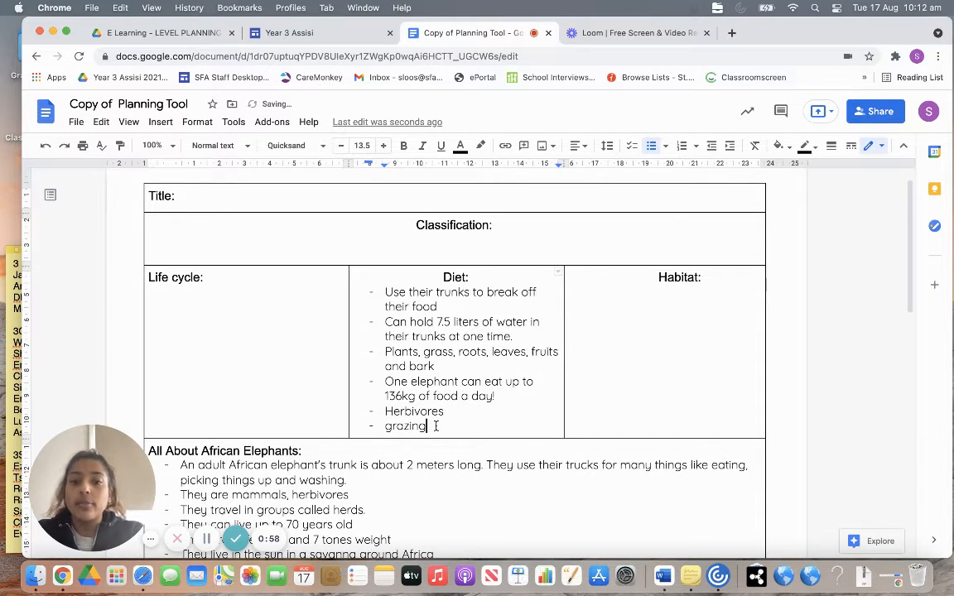
text(Graze their good.)
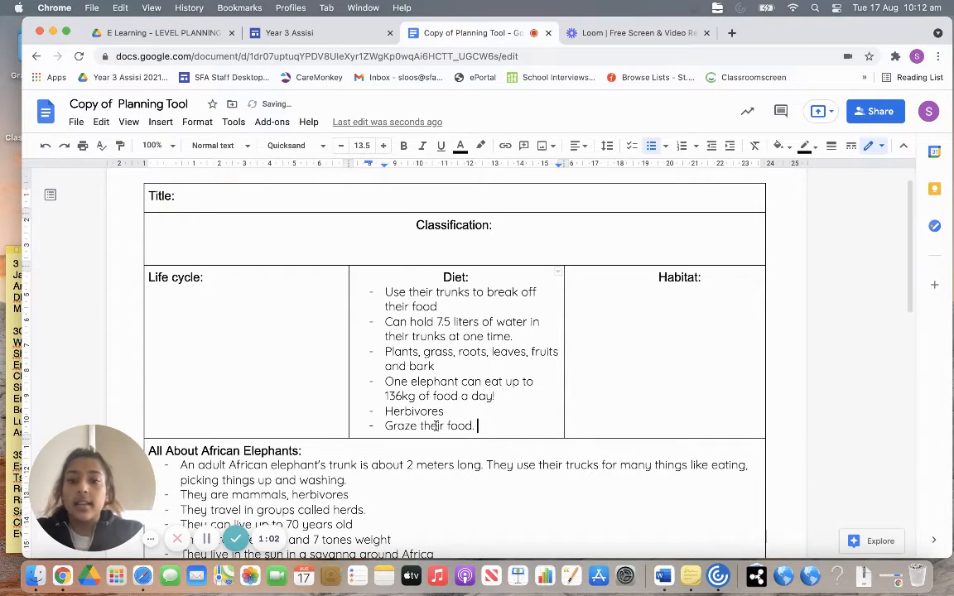
scroll(down, 3)
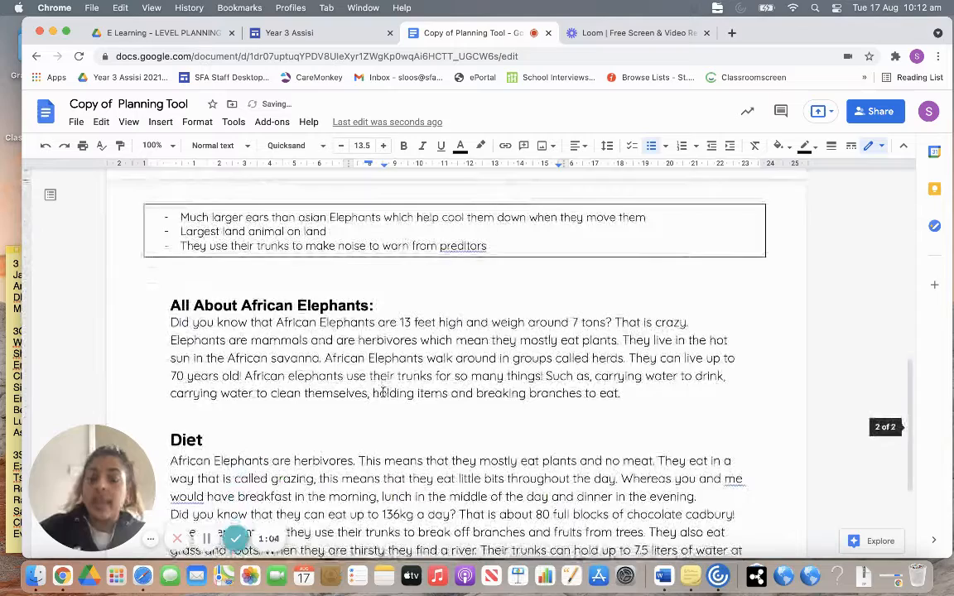
scroll(down, 3)
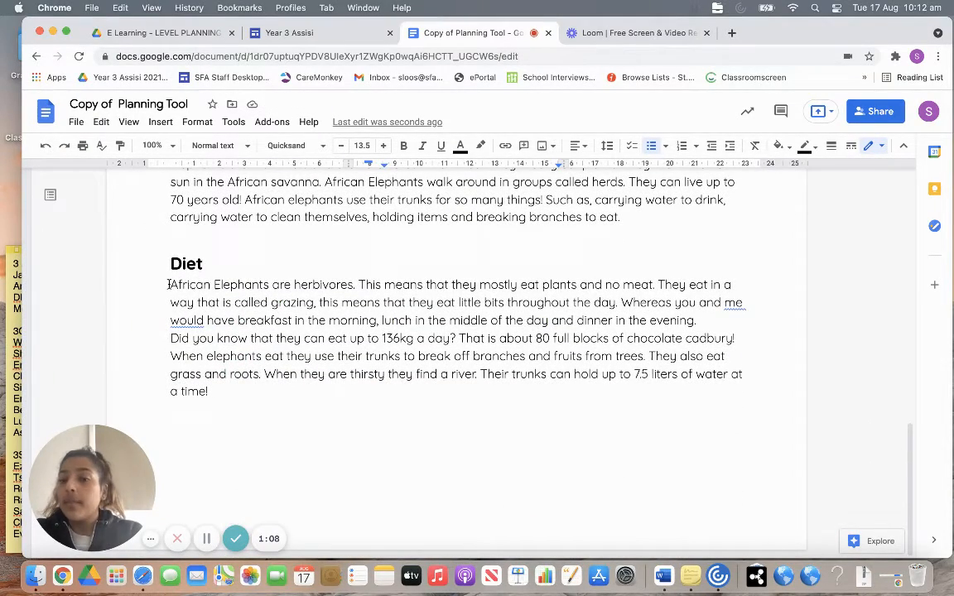
double_click(185, 264)
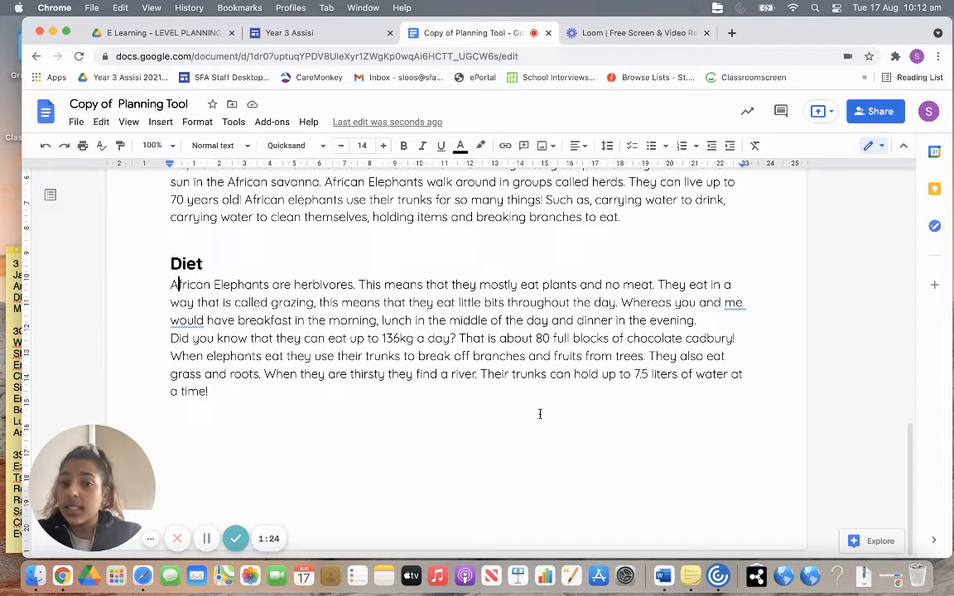
mouse_move(587, 328)
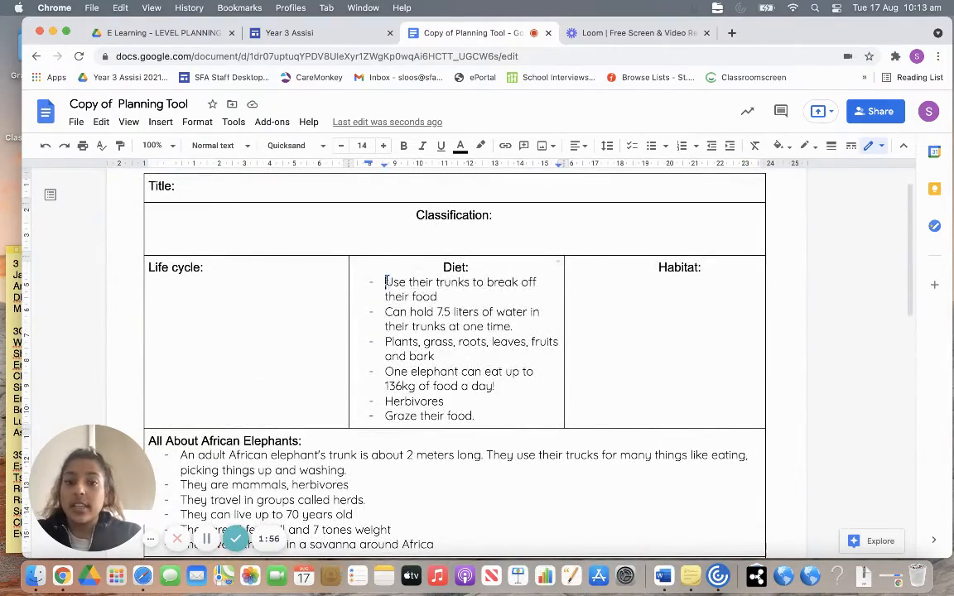
- Select the Diet notes, then start a new empty line after "a time!" beneath the Diet paragraph
drag(384, 282, 473, 415)
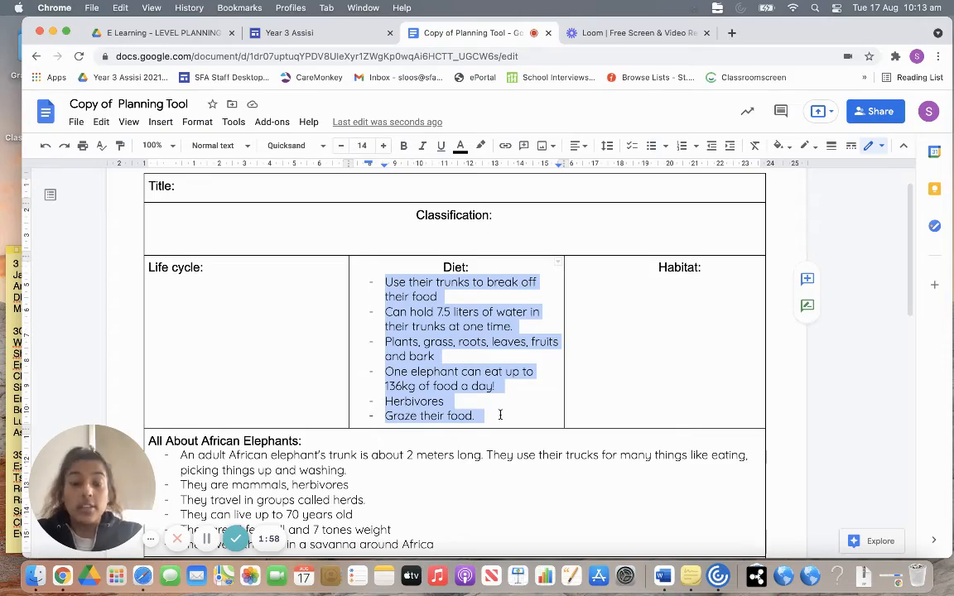
scroll(down, 3)
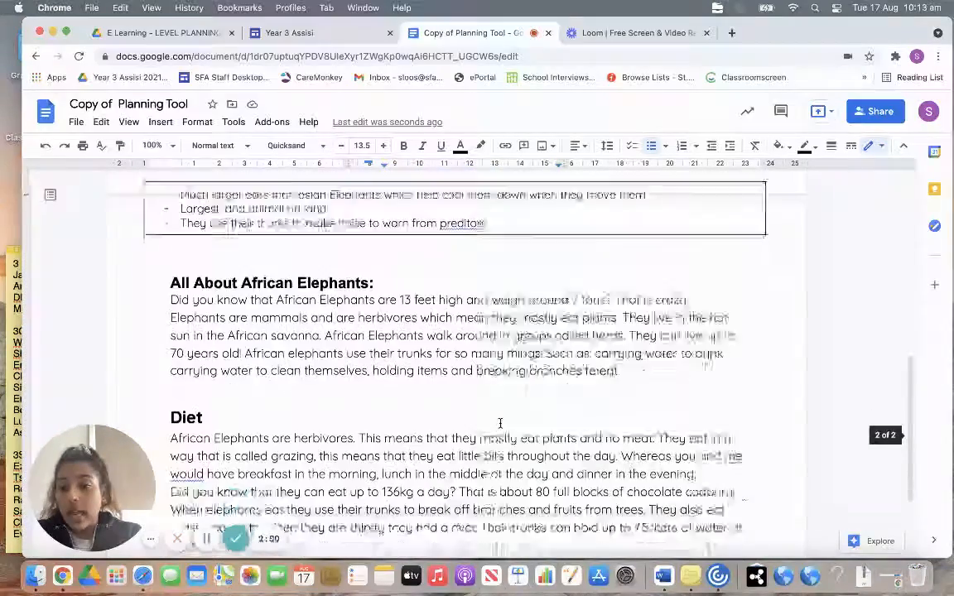
scroll(down, 3)
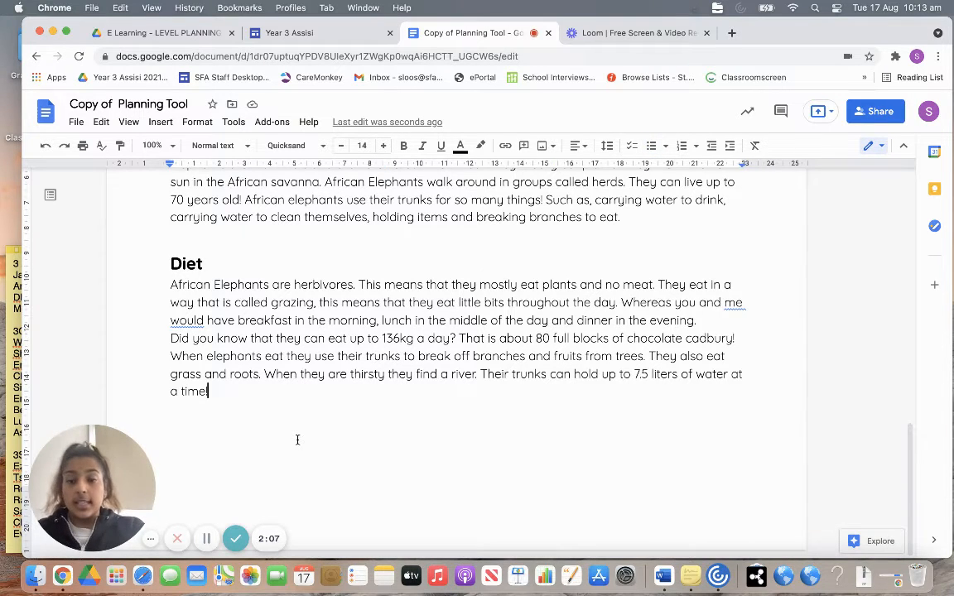
key(enter)
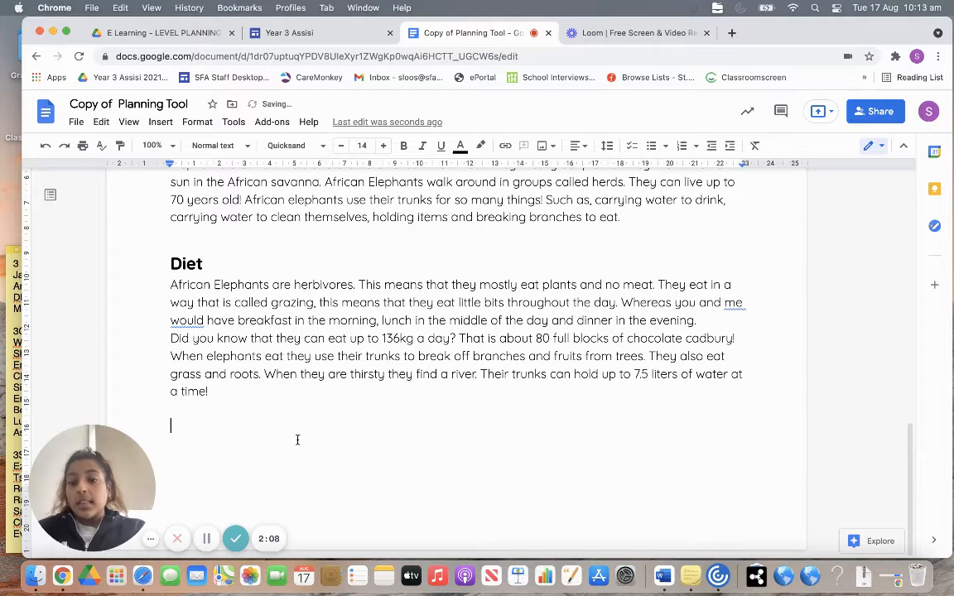